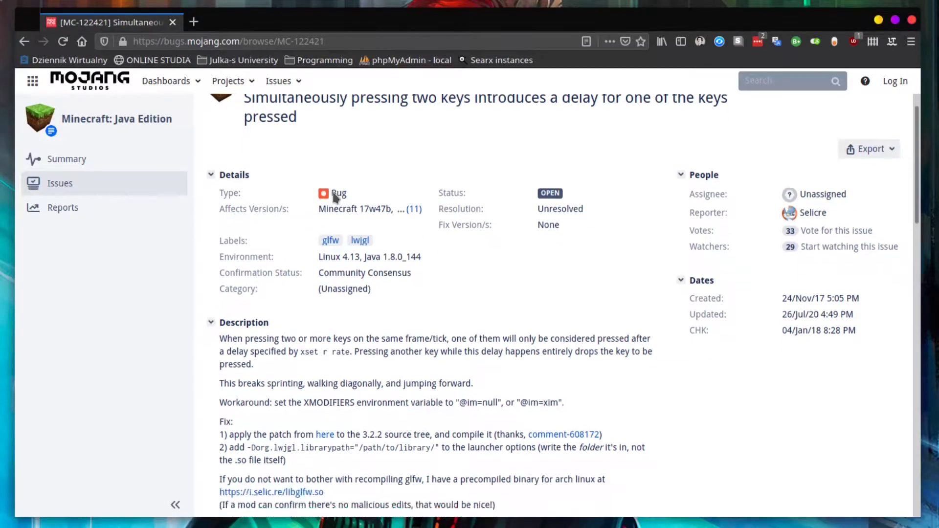
# Step: Download the precompiled libglfw.so from i.selic.re and show it in the Downloads folder
pyautogui.scroll(-3)
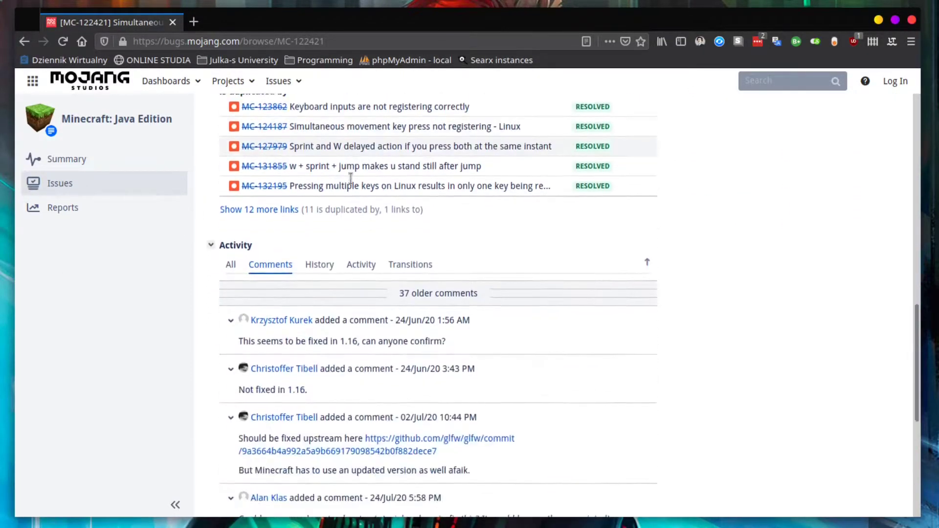
pyautogui.scroll(-3)
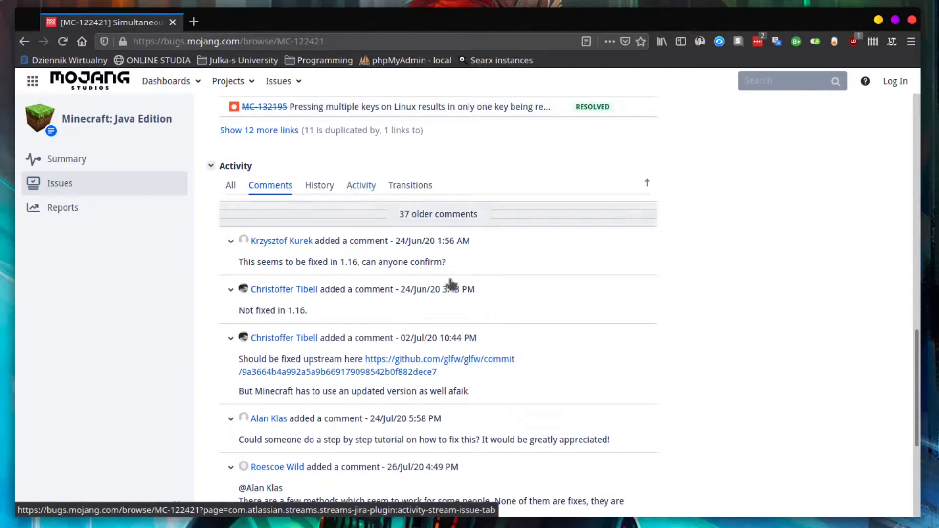
pyautogui.moveTo(630, 438)
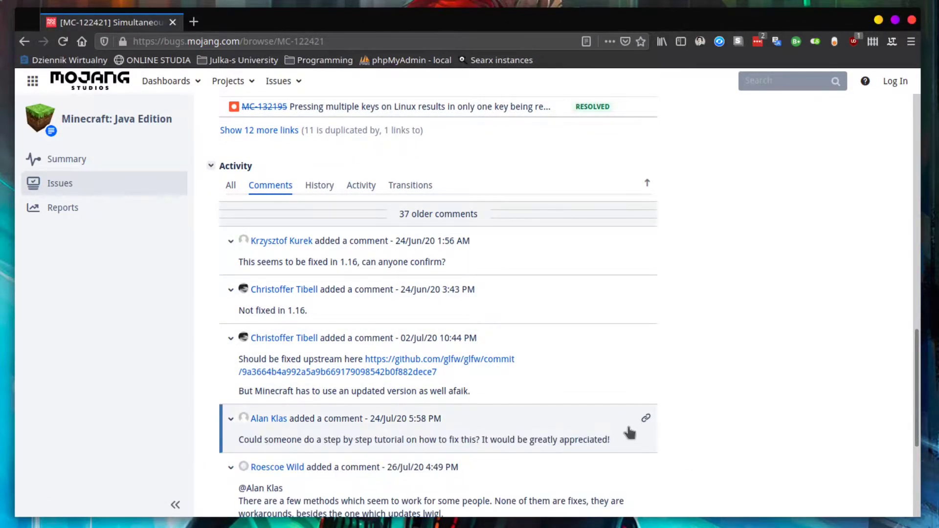
pyautogui.scroll(3)
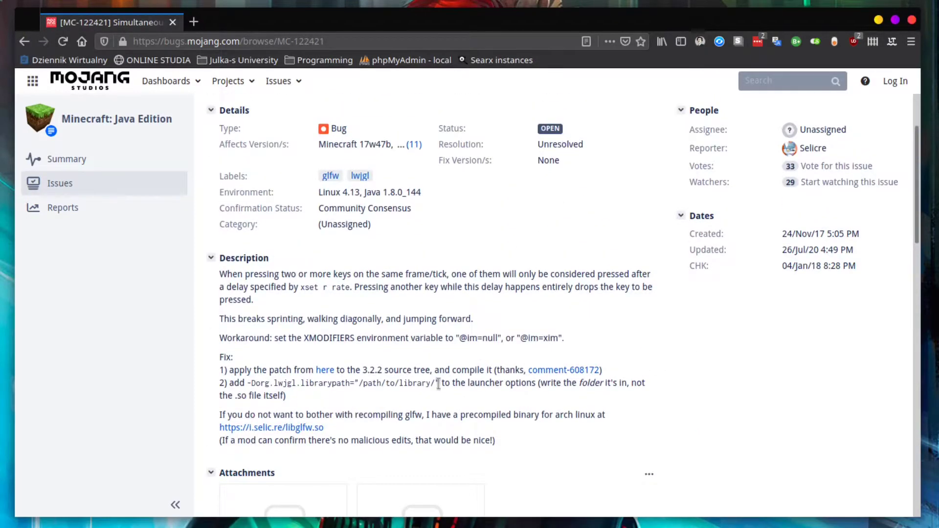
pyautogui.moveTo(335, 429)
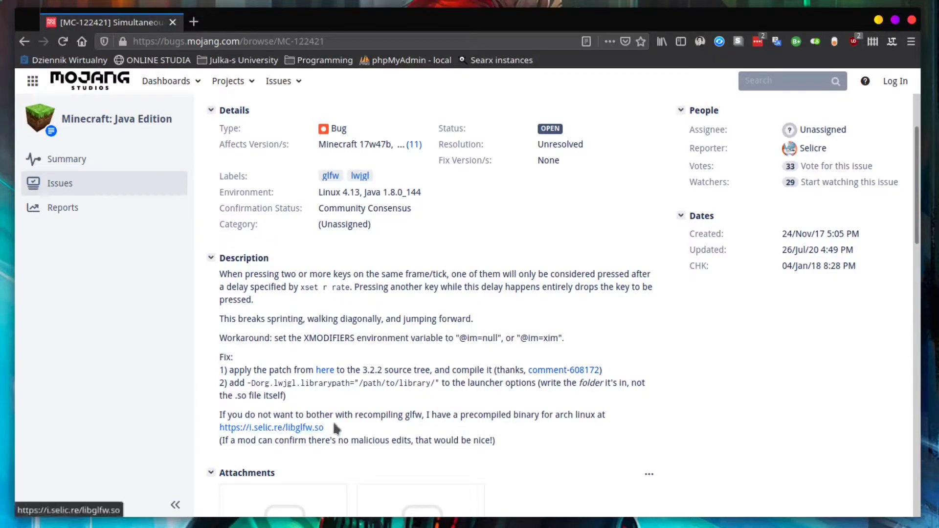
pyautogui.doubleClick(271, 427)
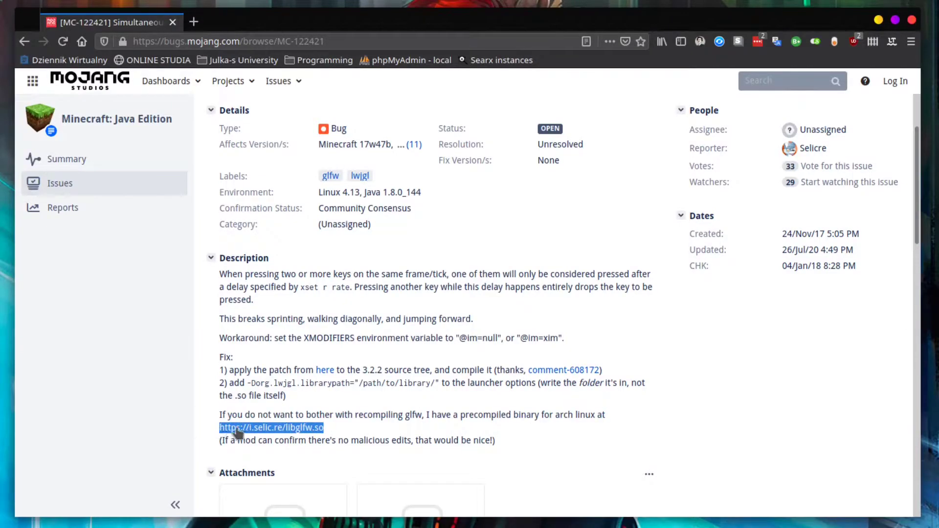
pyautogui.click(271, 427)
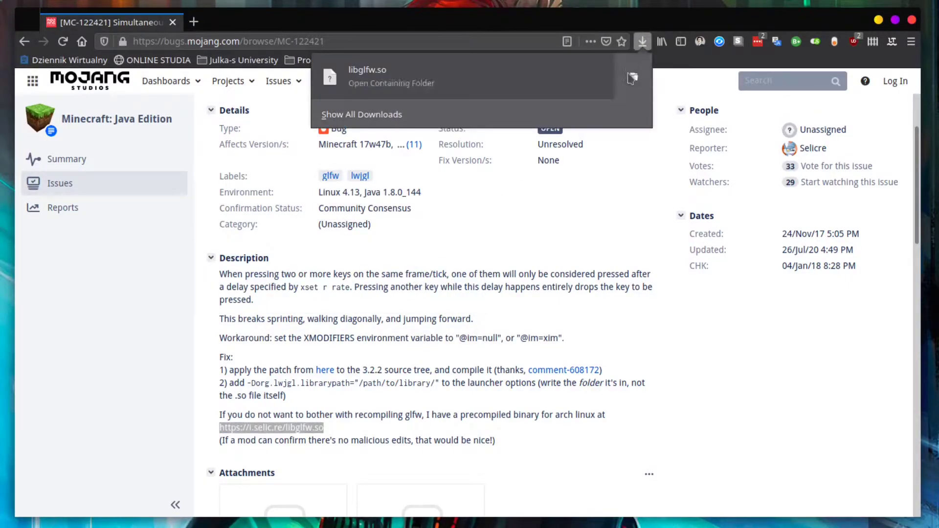
pyautogui.click(391, 83)
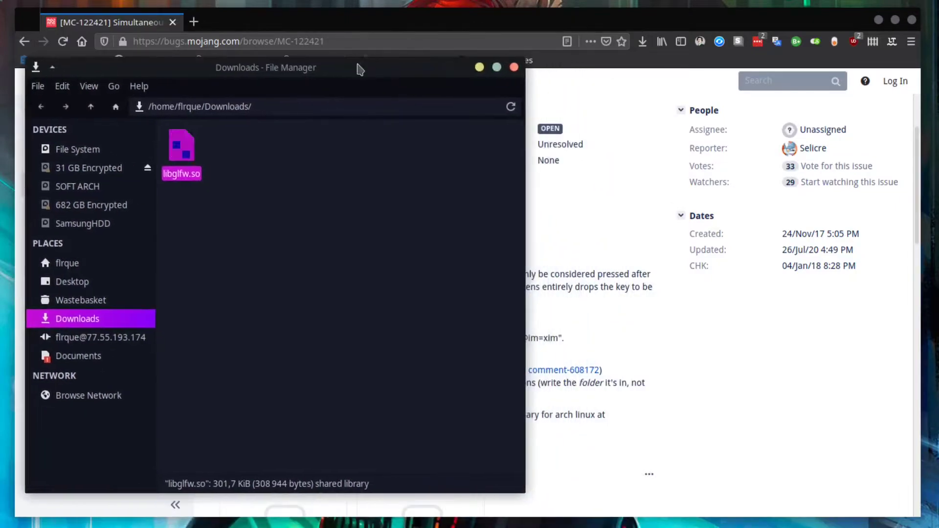
# Step: In a second File Manager window, create the folder linux-bug-workaround inside ~/.minecraft
pyautogui.click(349, 289)
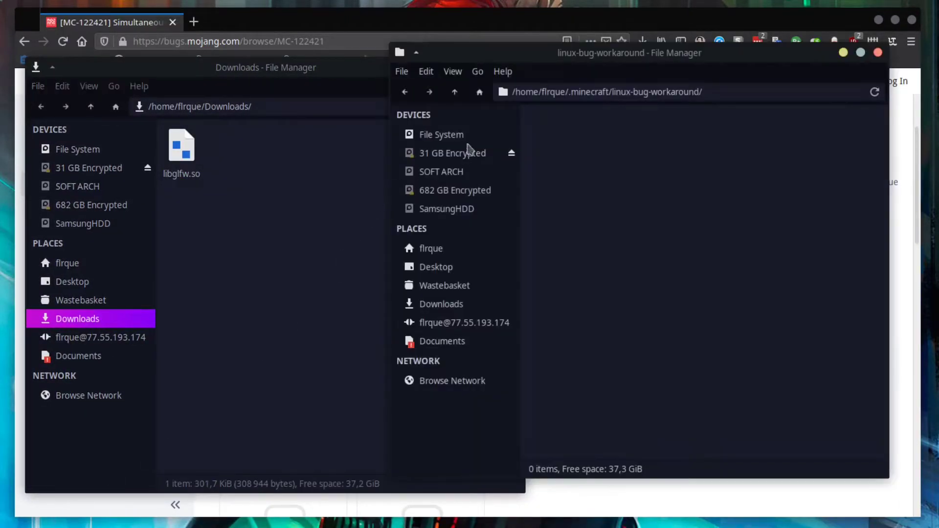
pyautogui.click(454, 92)
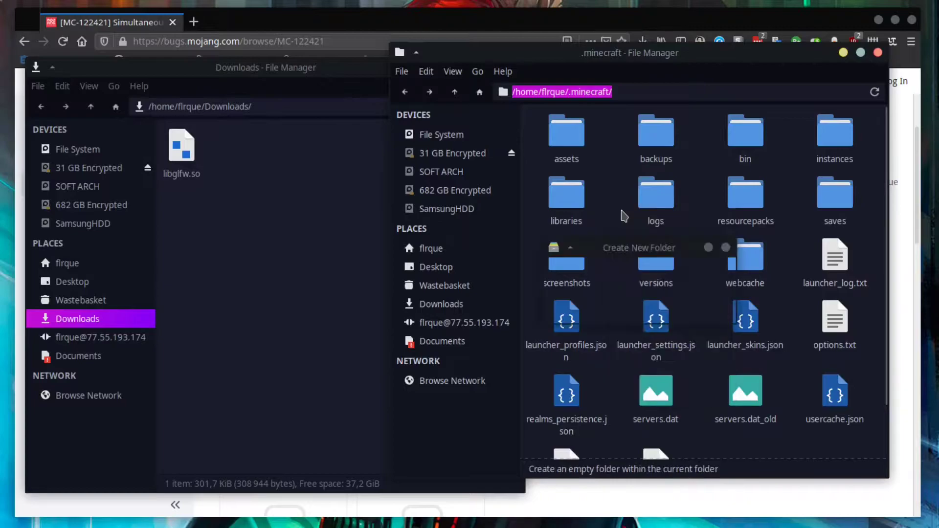
pyautogui.write('linux-')
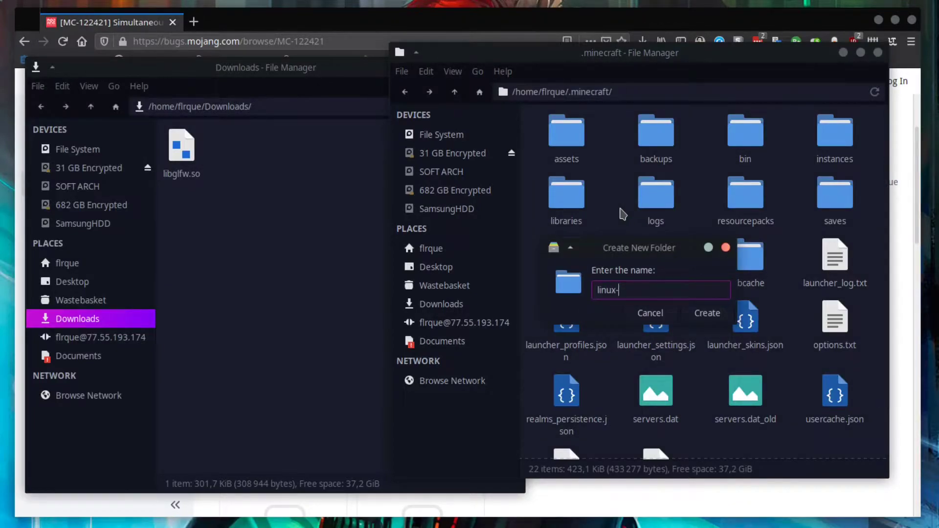
pyautogui.write('bug')
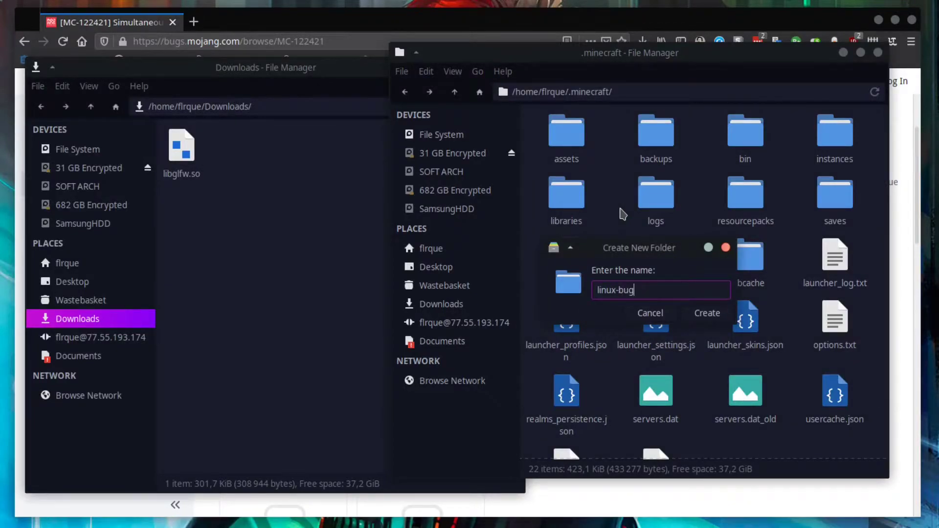
pyautogui.write('.workaround')
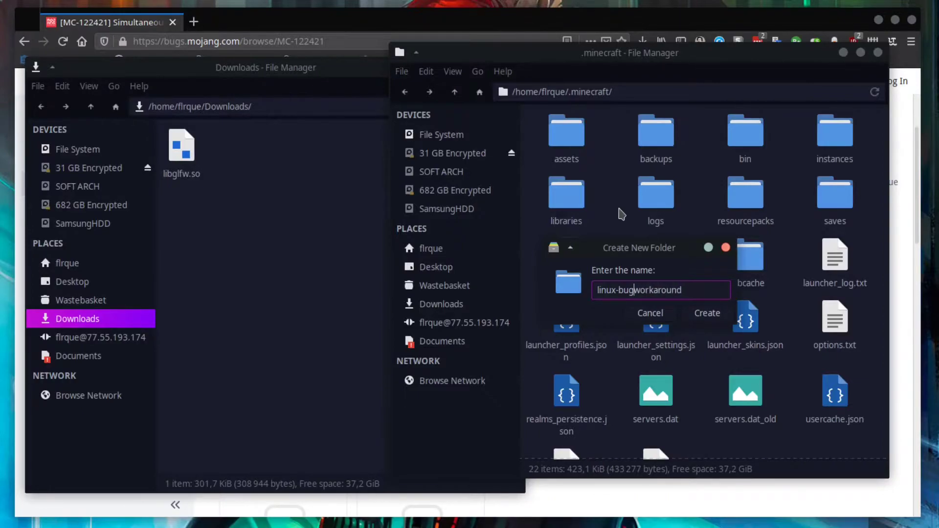
pyautogui.click(707, 313)
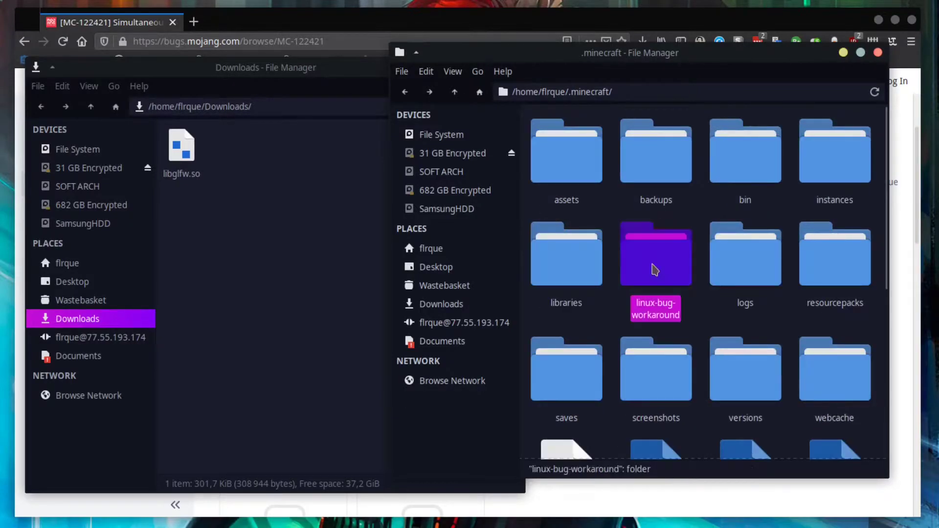
# Step: Open the new linux-bug-workaround folder in File Manager
pyautogui.doubleClick(656, 253)
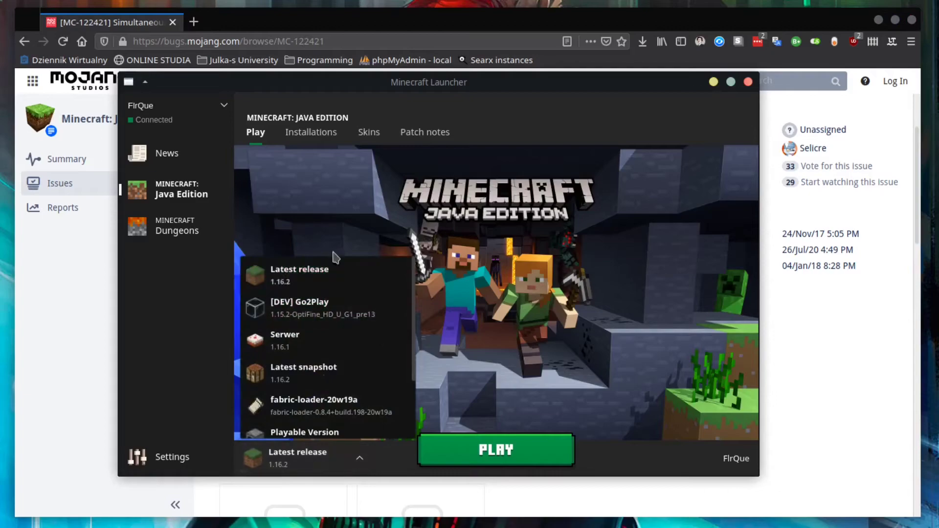
# Step: Edit the Latest release installation from the Installations list and expand More Options
pyautogui.click(310, 132)
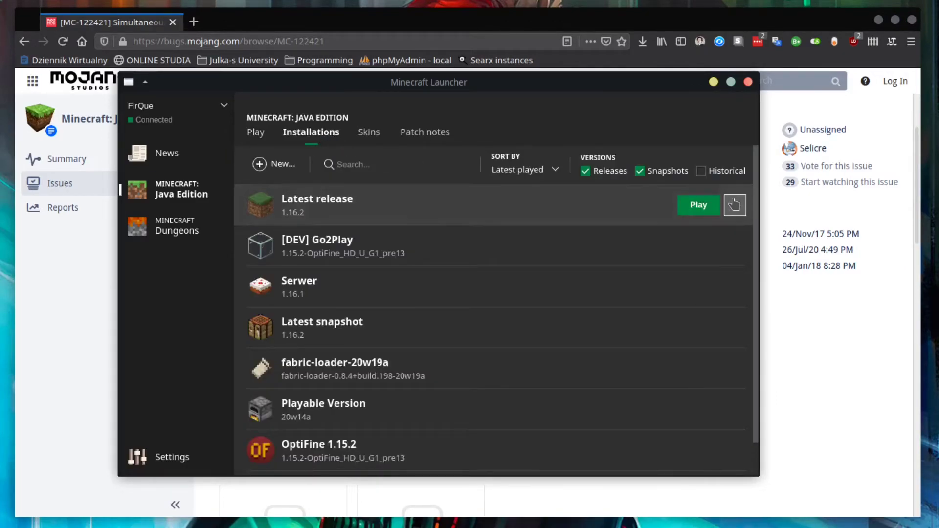
pyautogui.click(735, 205)
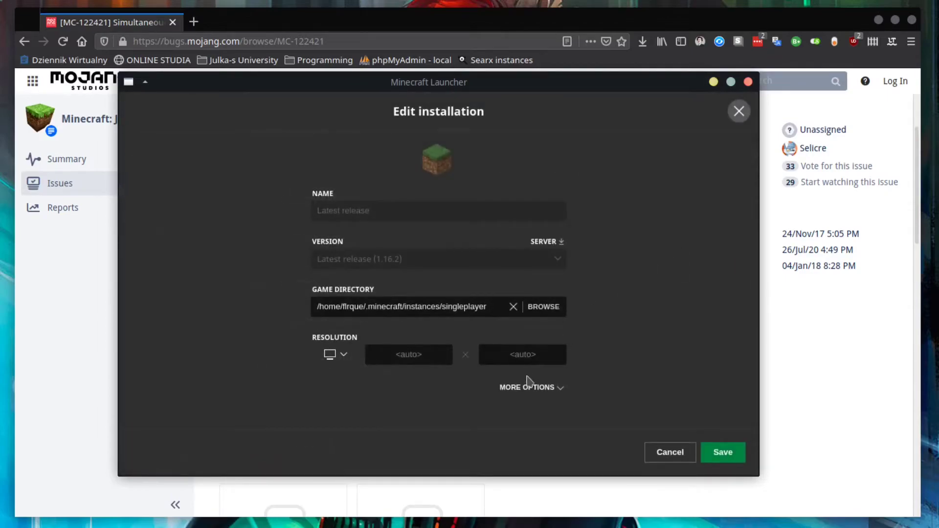
pyautogui.click(527, 388)
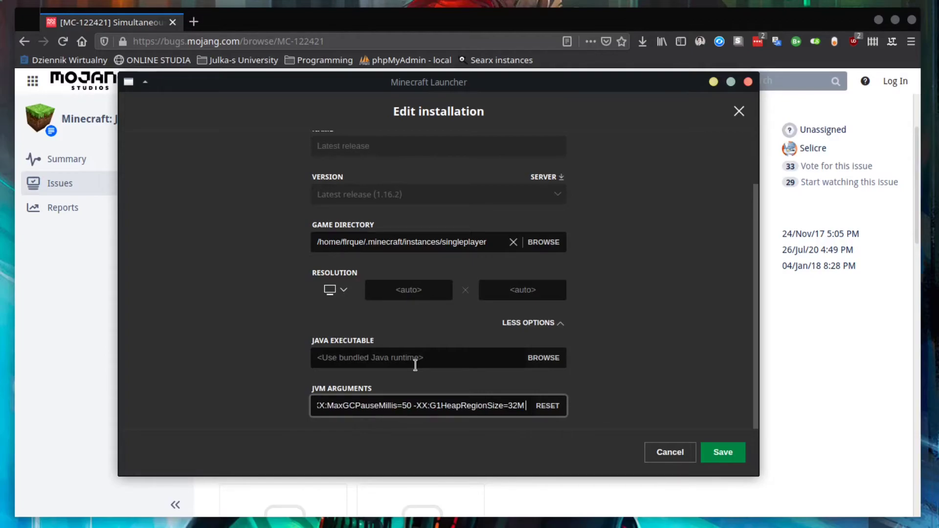
# Step: Add JVM argument -Dorg.lwjgl.librarypath="/home/flrque/.minecraft/linux-bug-workaround/" and save the installation
pyautogui.write('-Dorg.lwjgl.librarypath="/path/to/library/"')
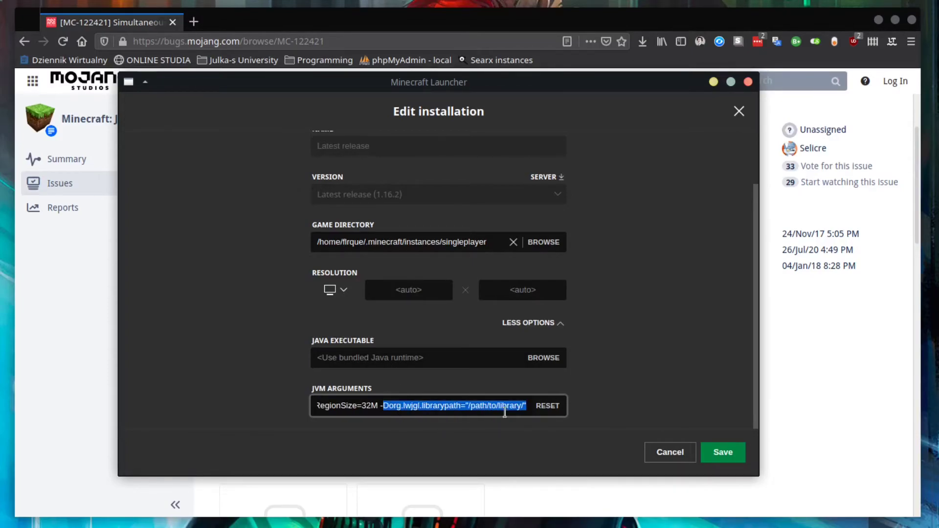
pyautogui.click(506, 406)
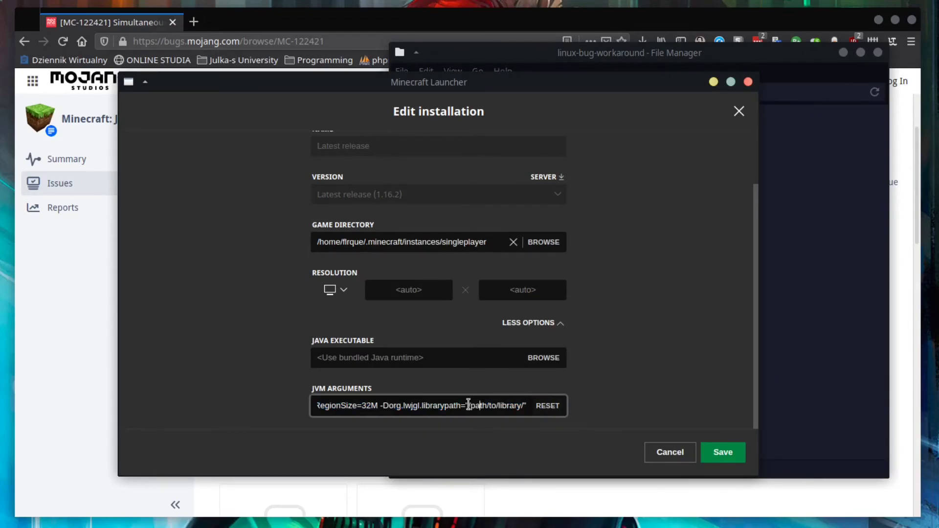
pyautogui.doubleClick(494, 405)
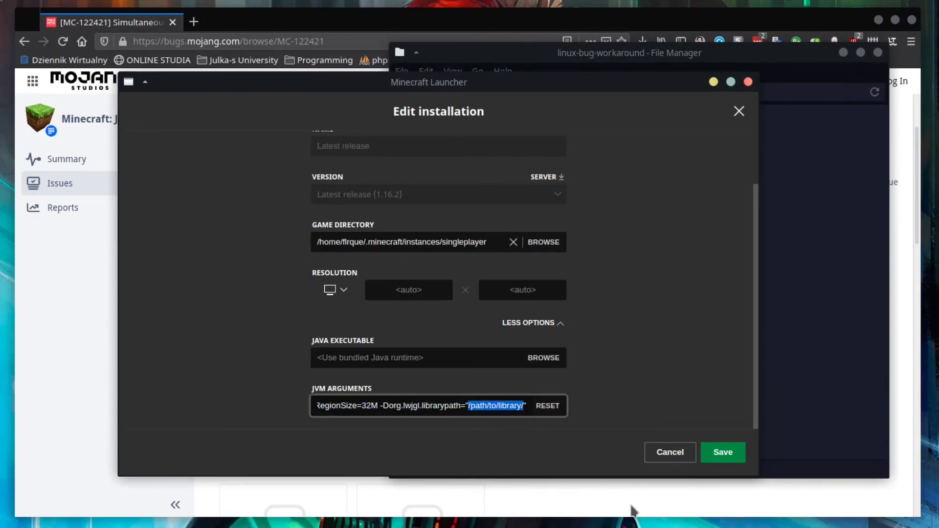
pyautogui.write('/home/flrque/.minecraft/linux-bug-workaround/"')
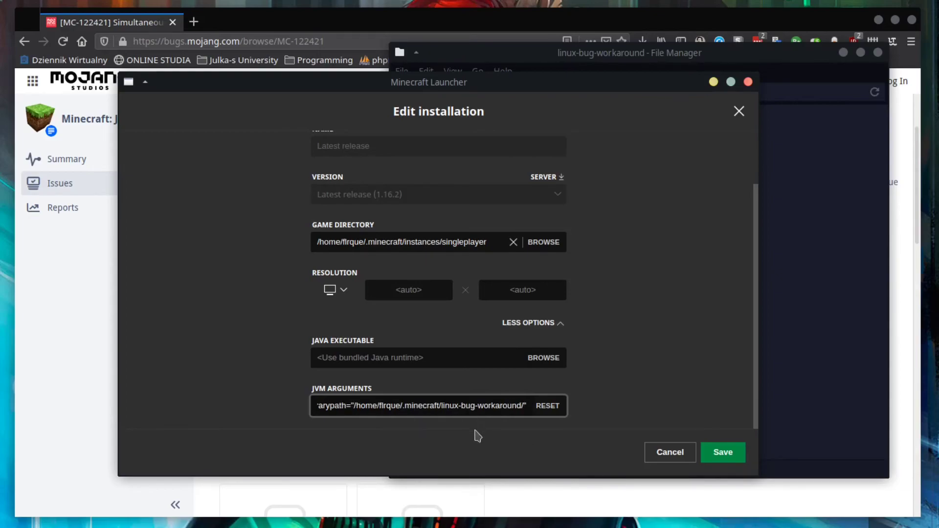
pyautogui.moveTo(722, 452)
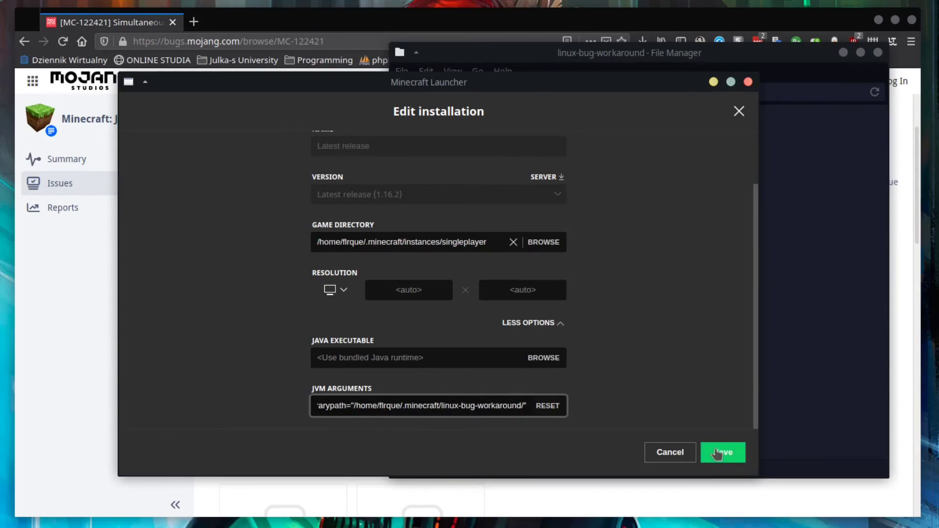
pyautogui.click(722, 452)
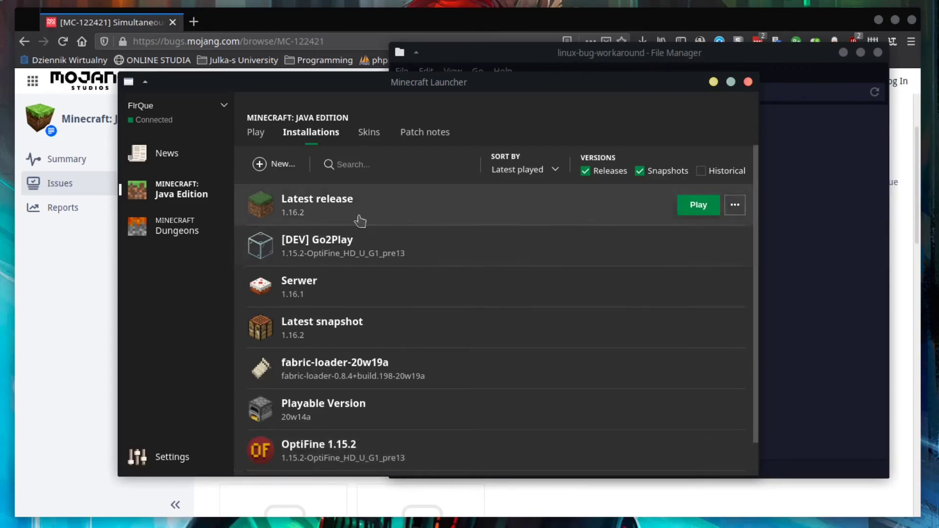
pyautogui.moveTo(257, 136)
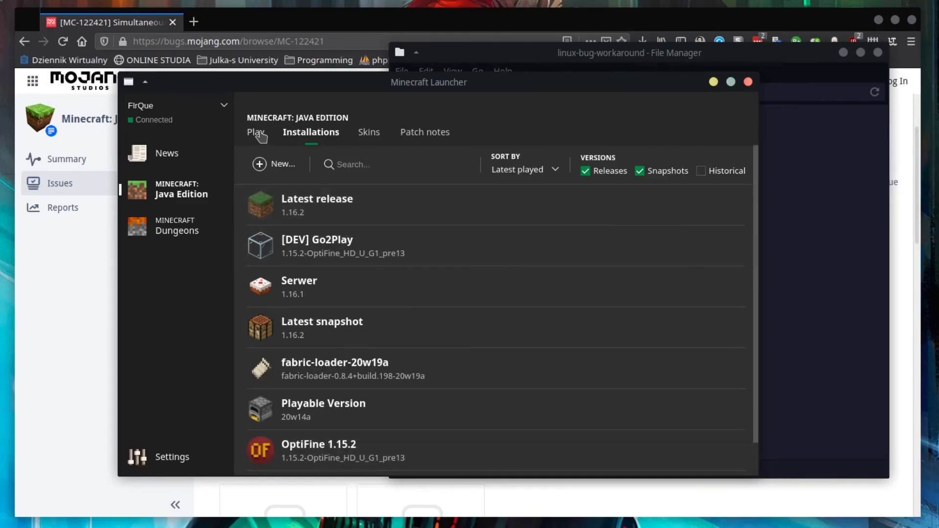